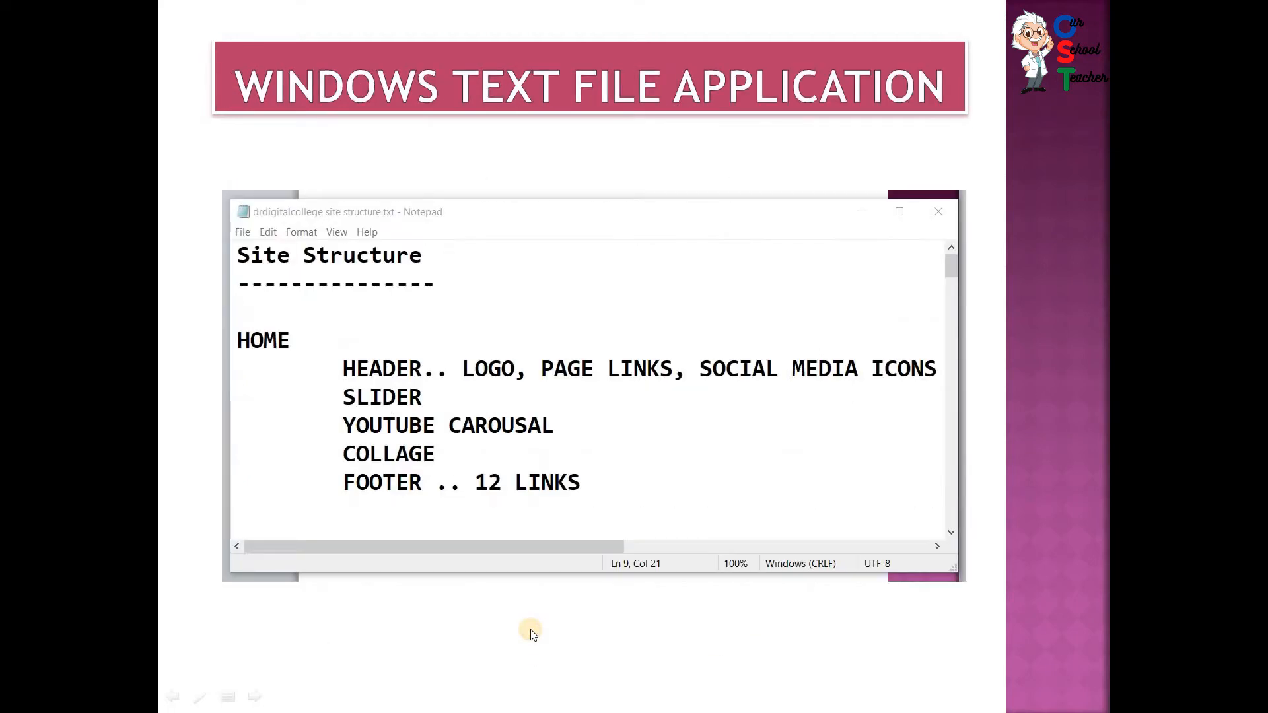
mouse_move(224, 253)
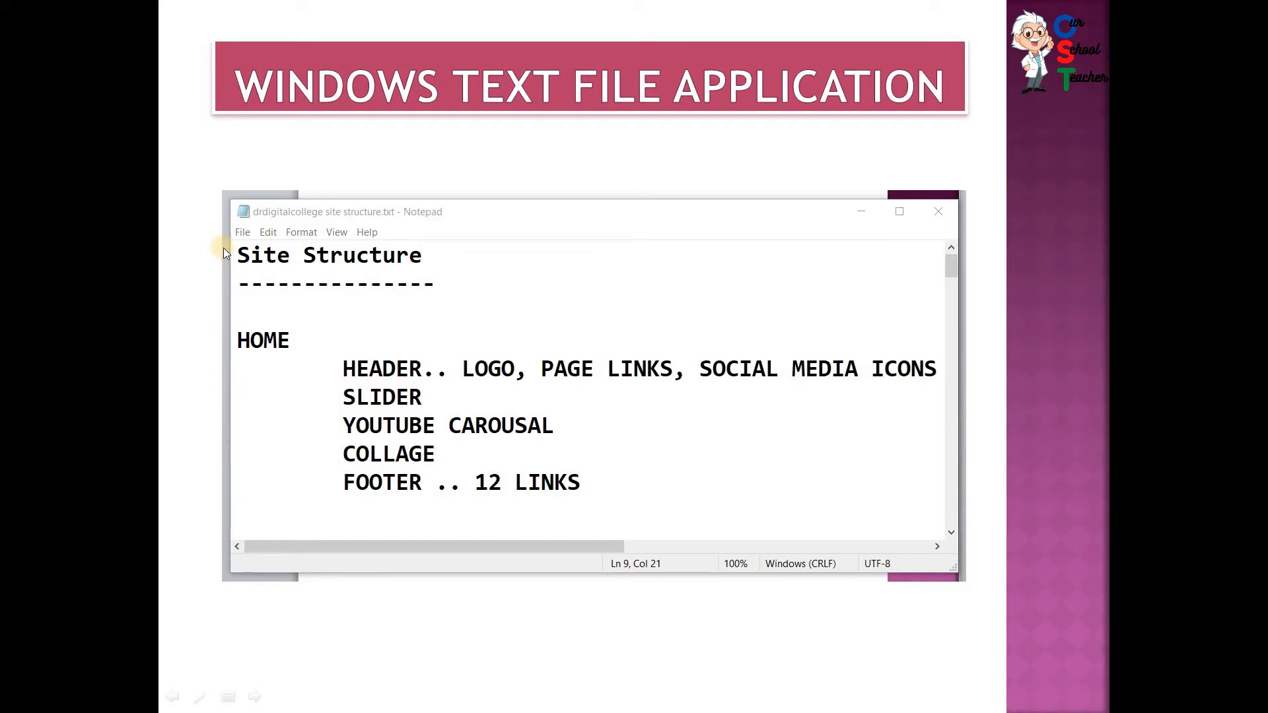
mouse_move(865, 382)
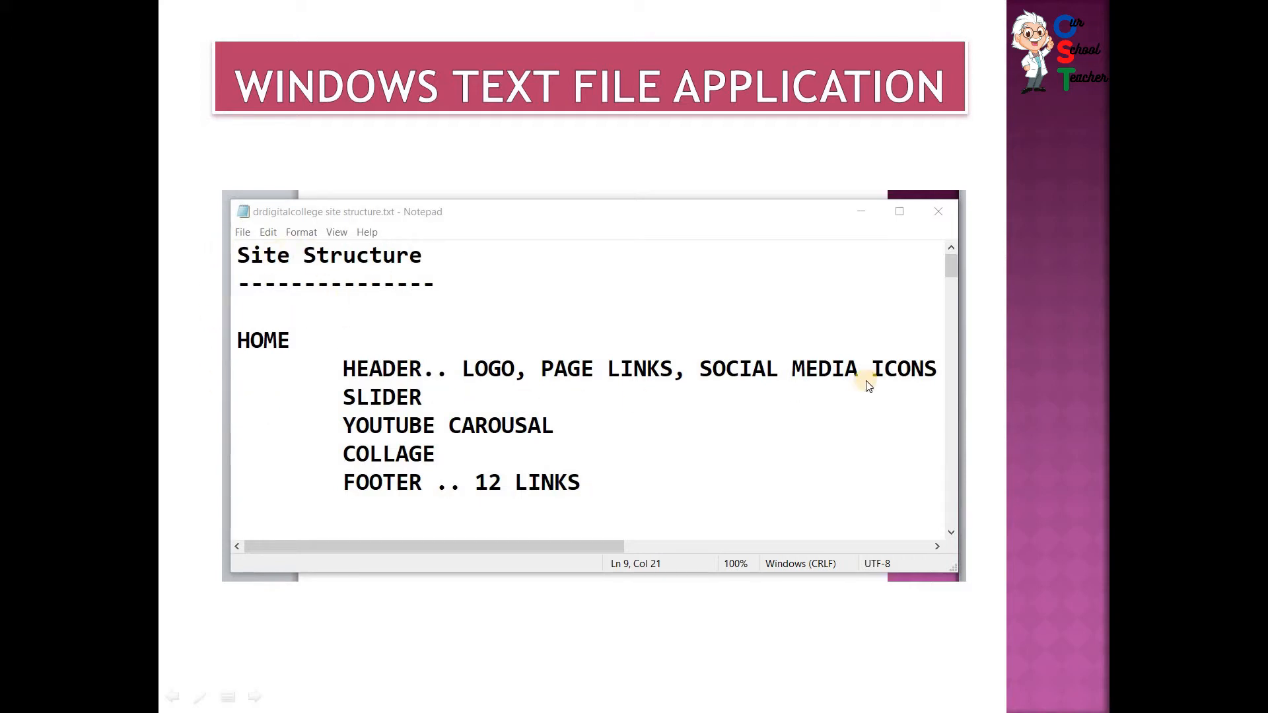
mouse_move(249, 366)
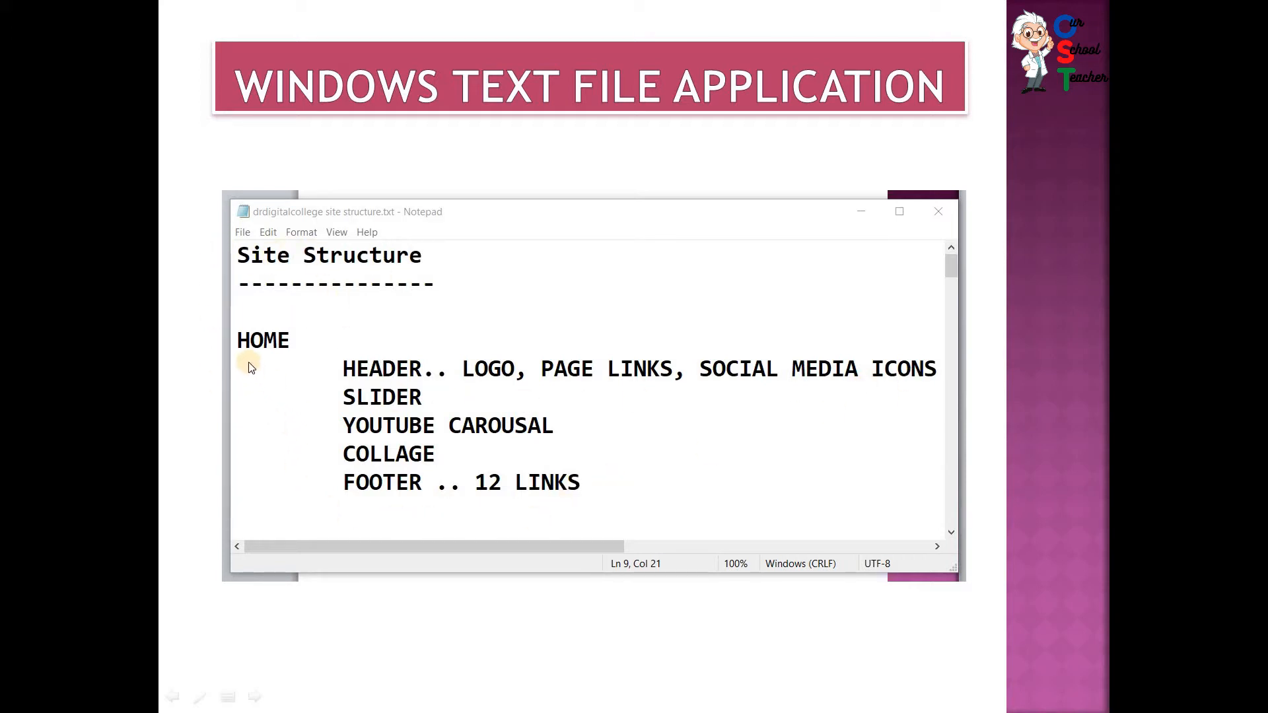
mouse_move(280, 408)
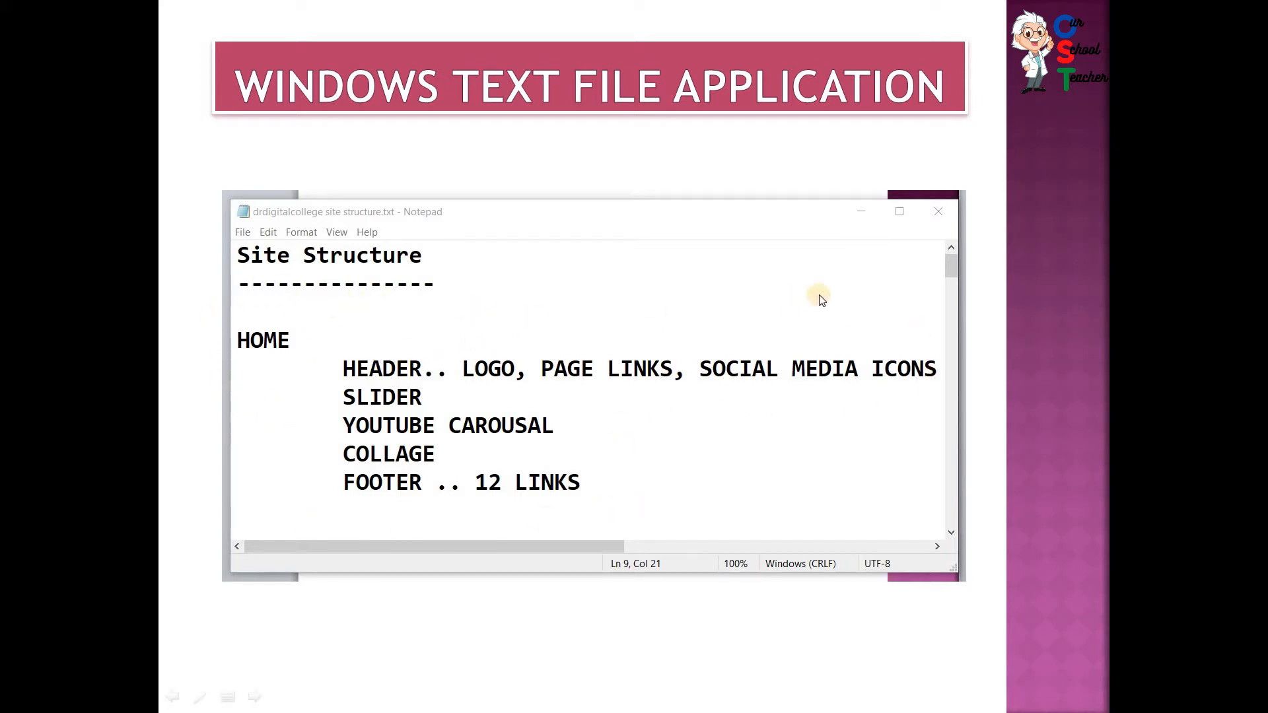
mouse_move(722, 428)
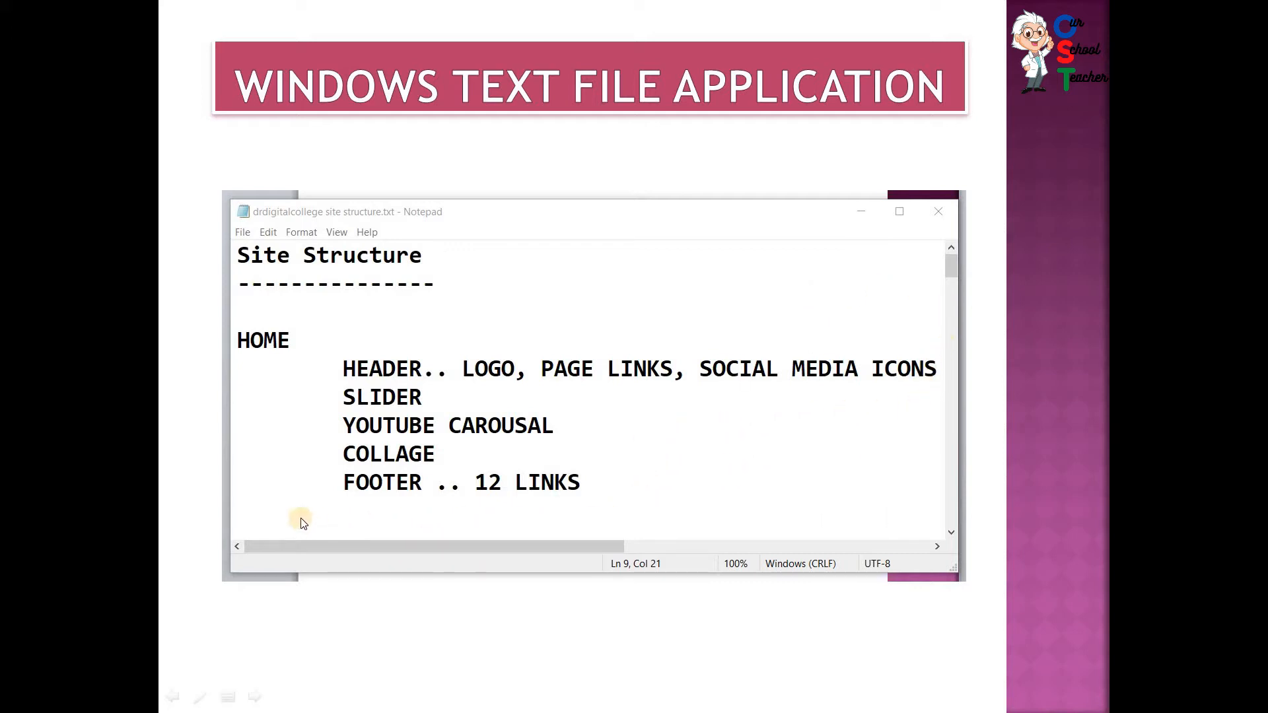
mouse_move(314, 422)
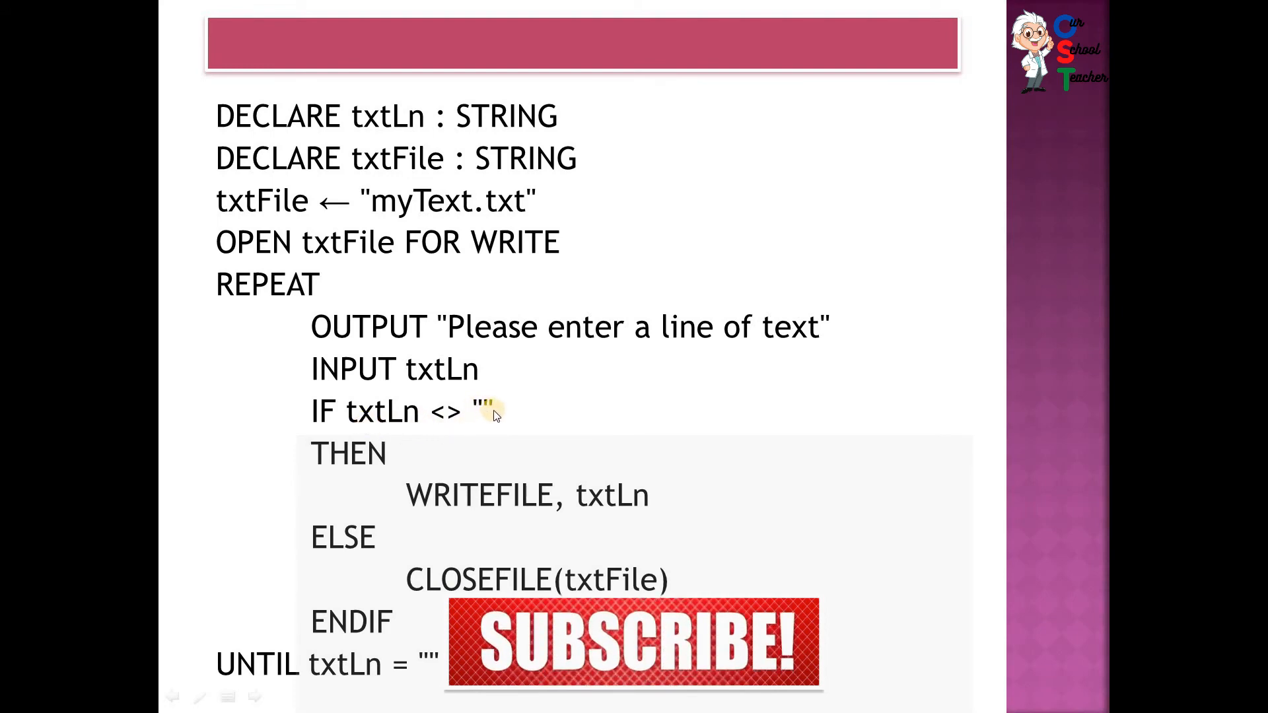
mouse_move(577, 385)
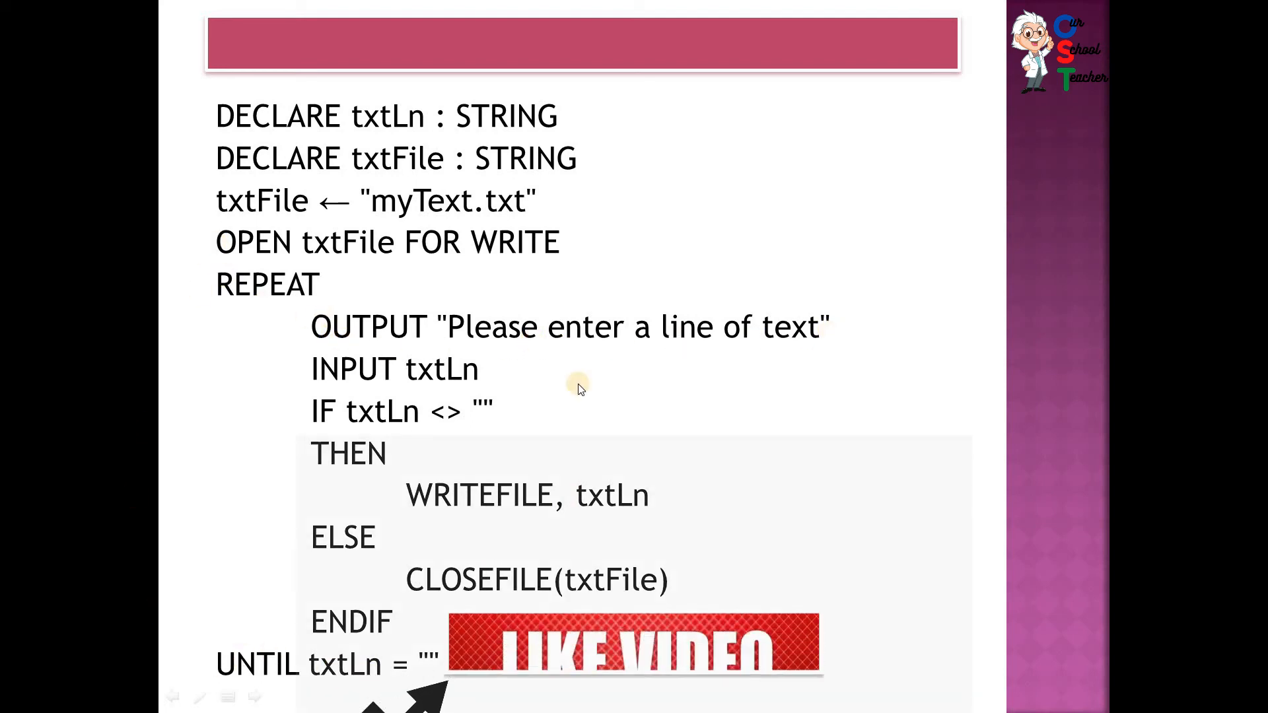
Step: Advance from the write-file REPEAT loop slide to the read-file pseudocode slide
key(Right)
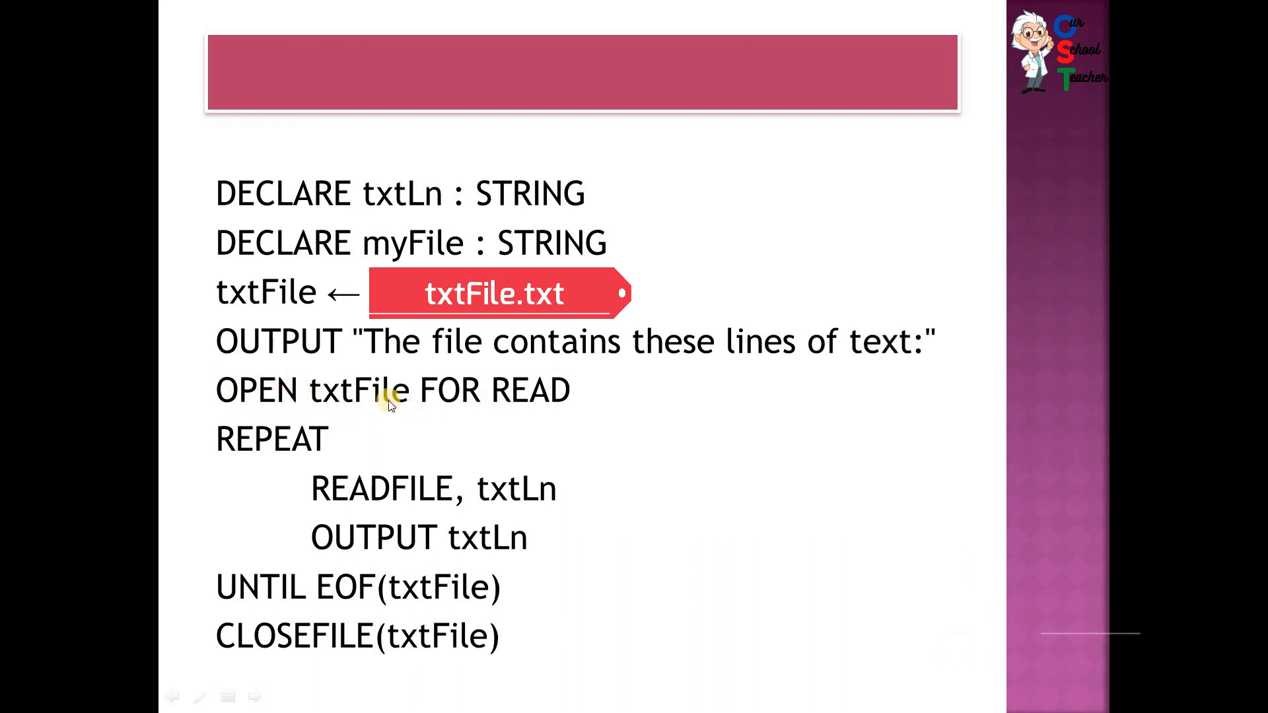
mouse_move(546, 406)
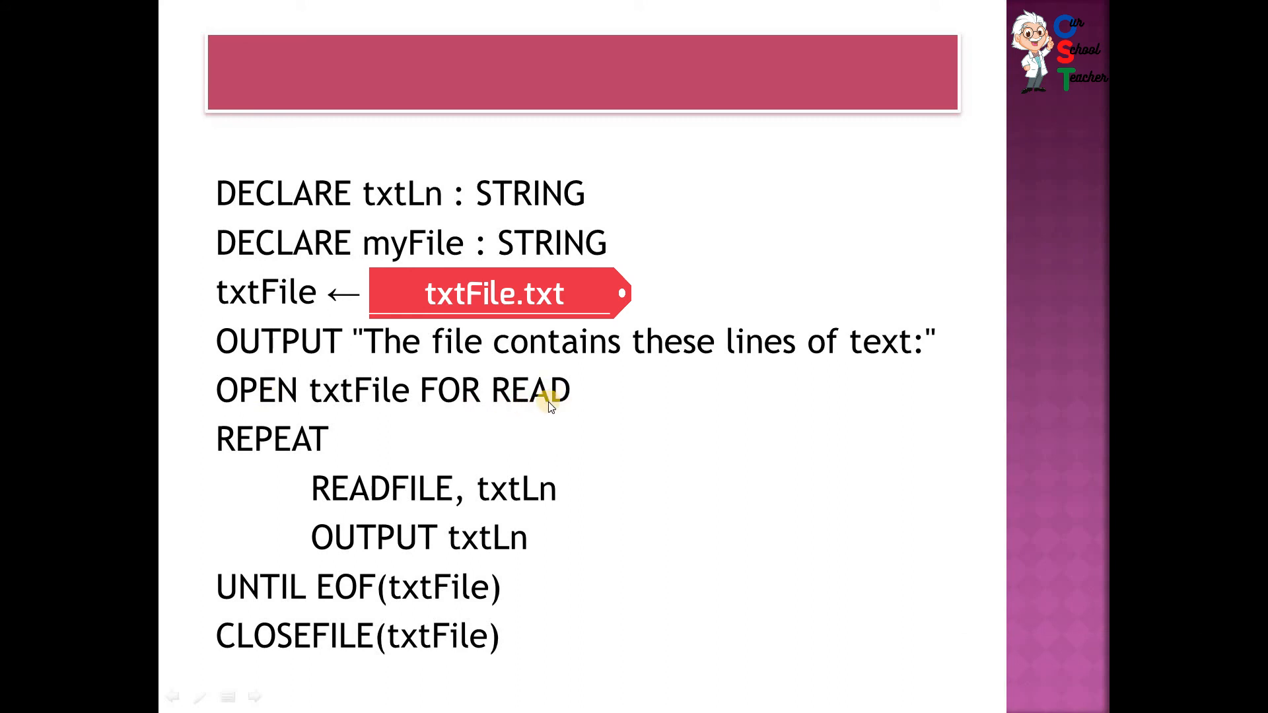
mouse_move(354, 408)
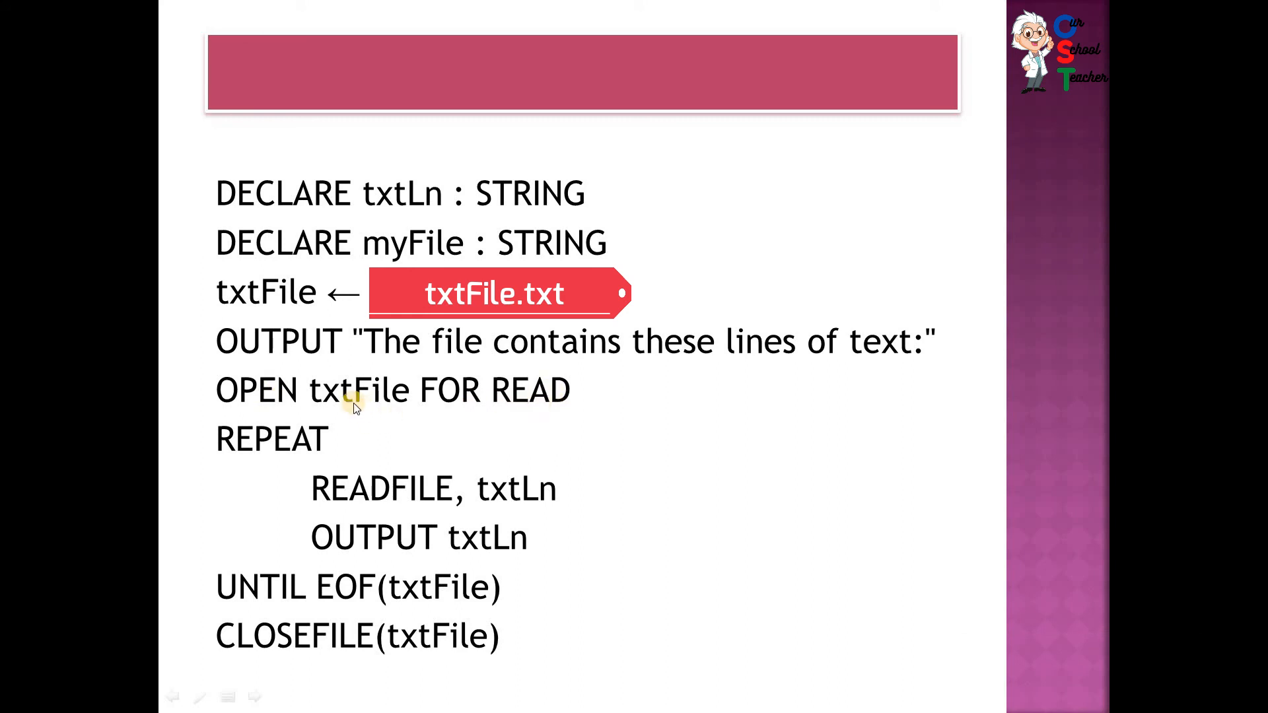
mouse_move(408, 336)
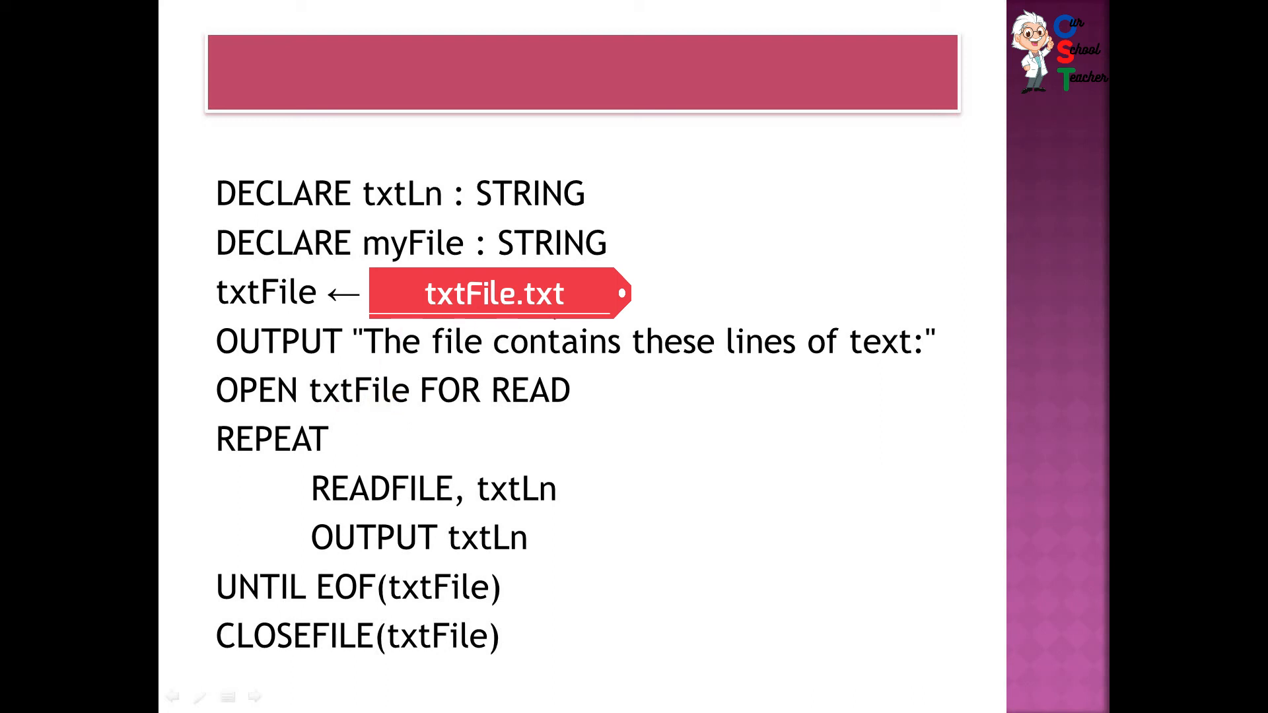
mouse_move(540, 589)
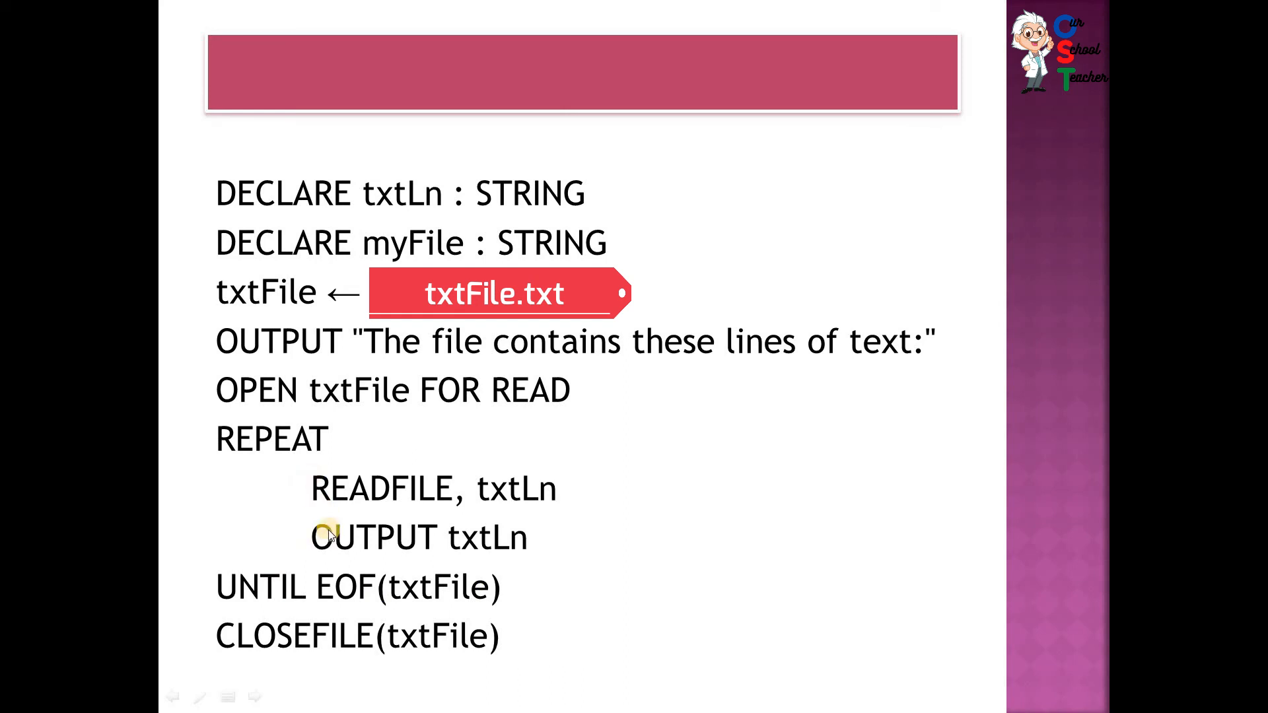
mouse_move(527, 499)
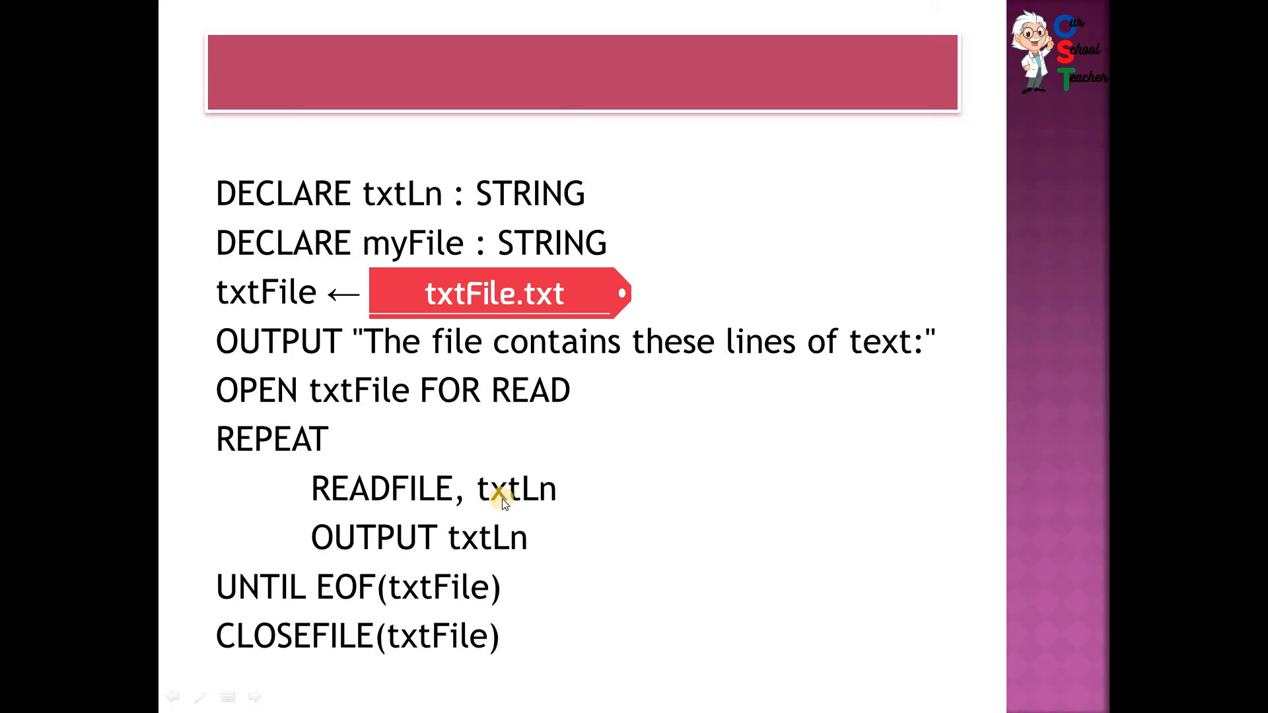
mouse_move(568, 498)
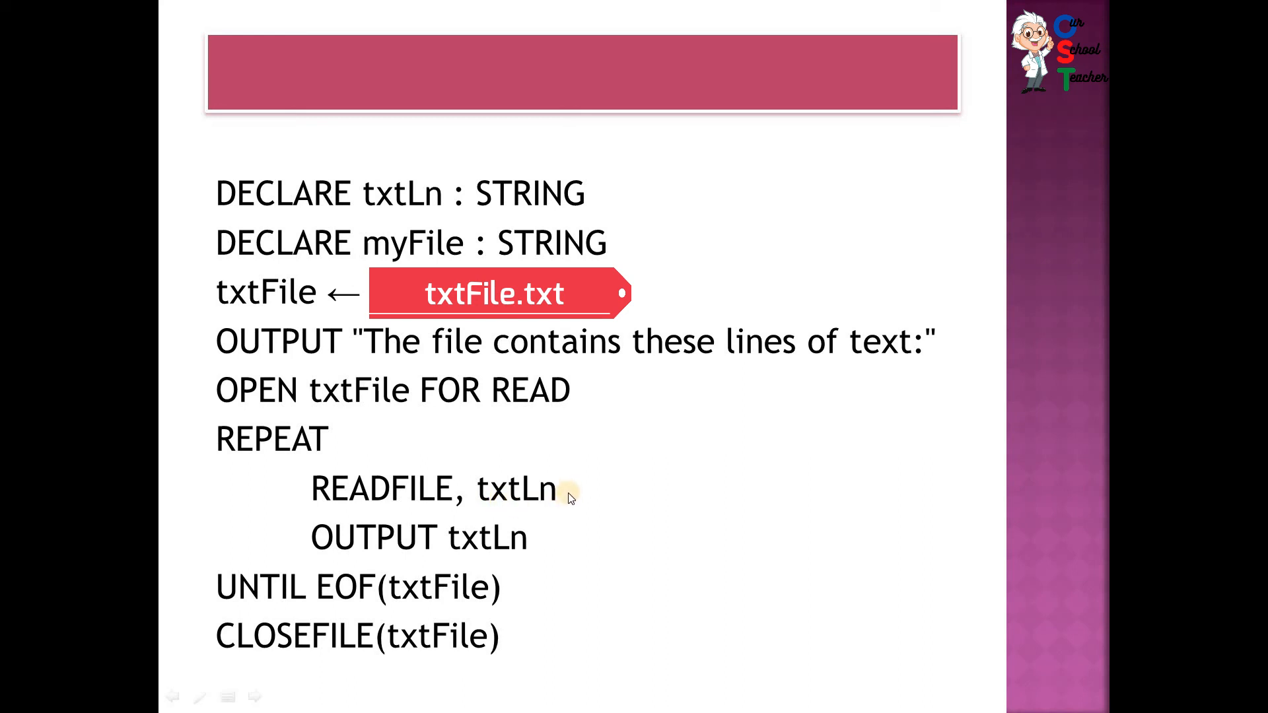
mouse_move(484, 556)
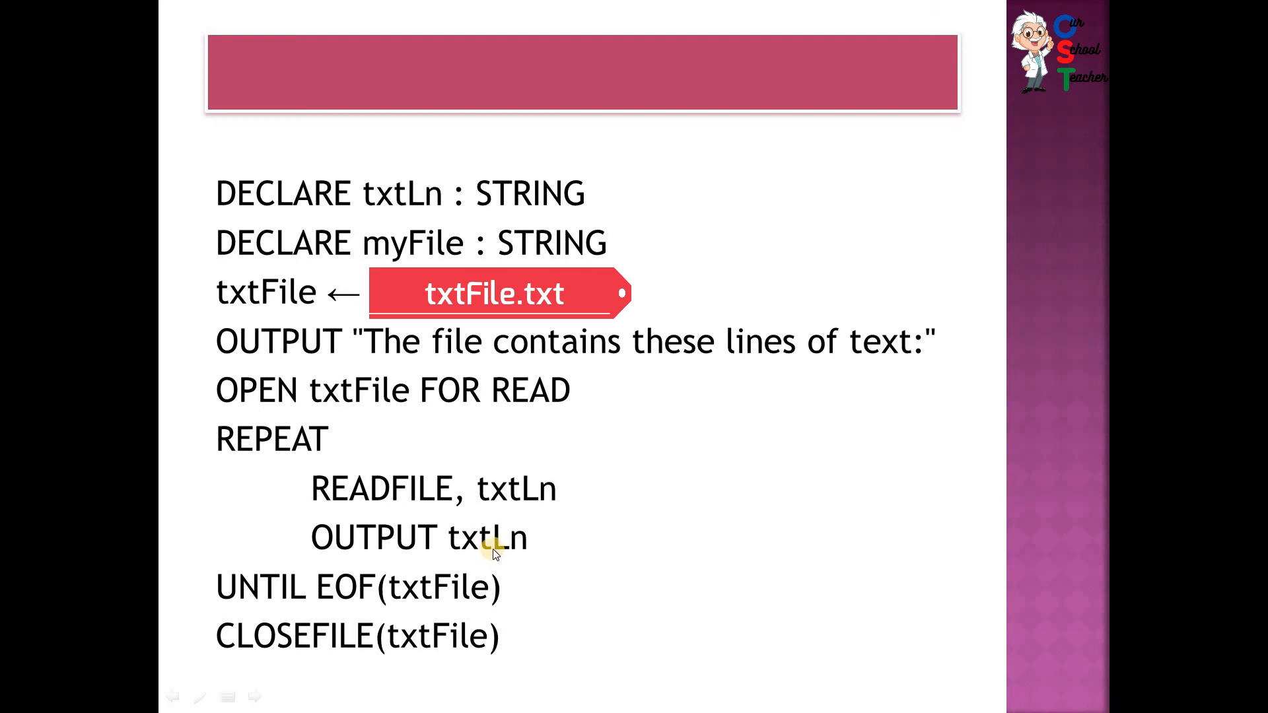
mouse_move(499, 554)
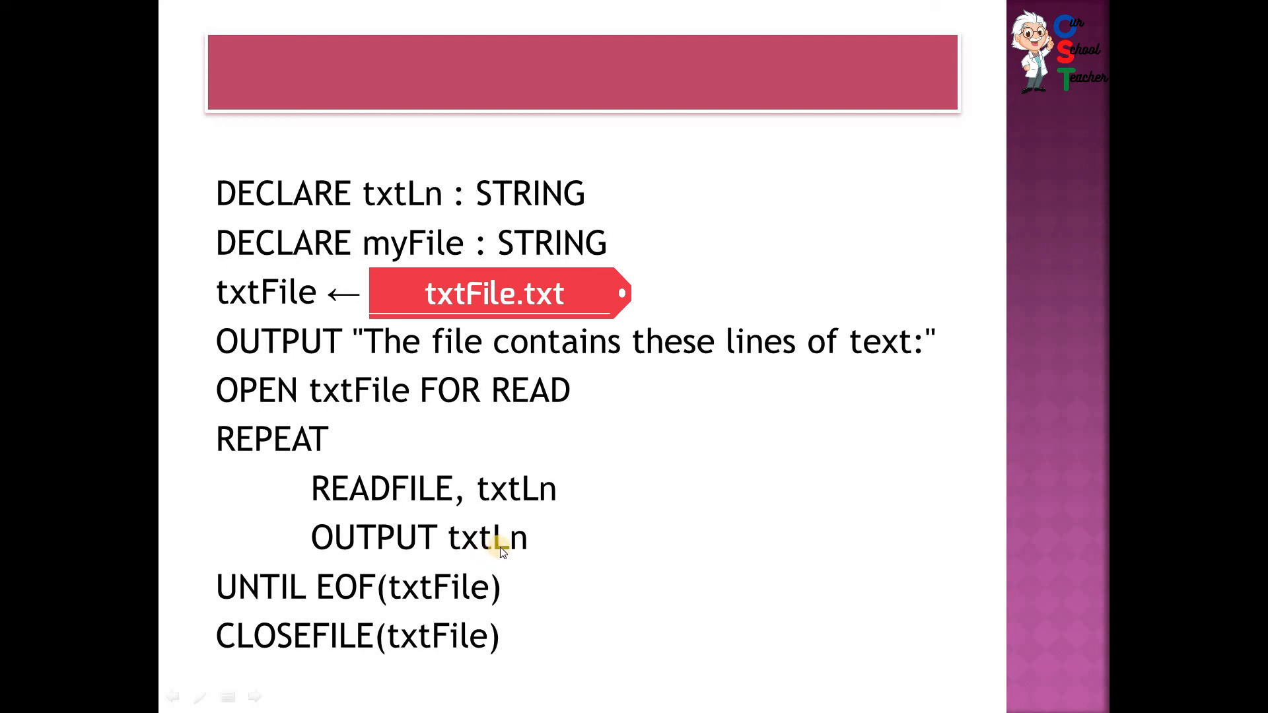
mouse_move(186, 542)
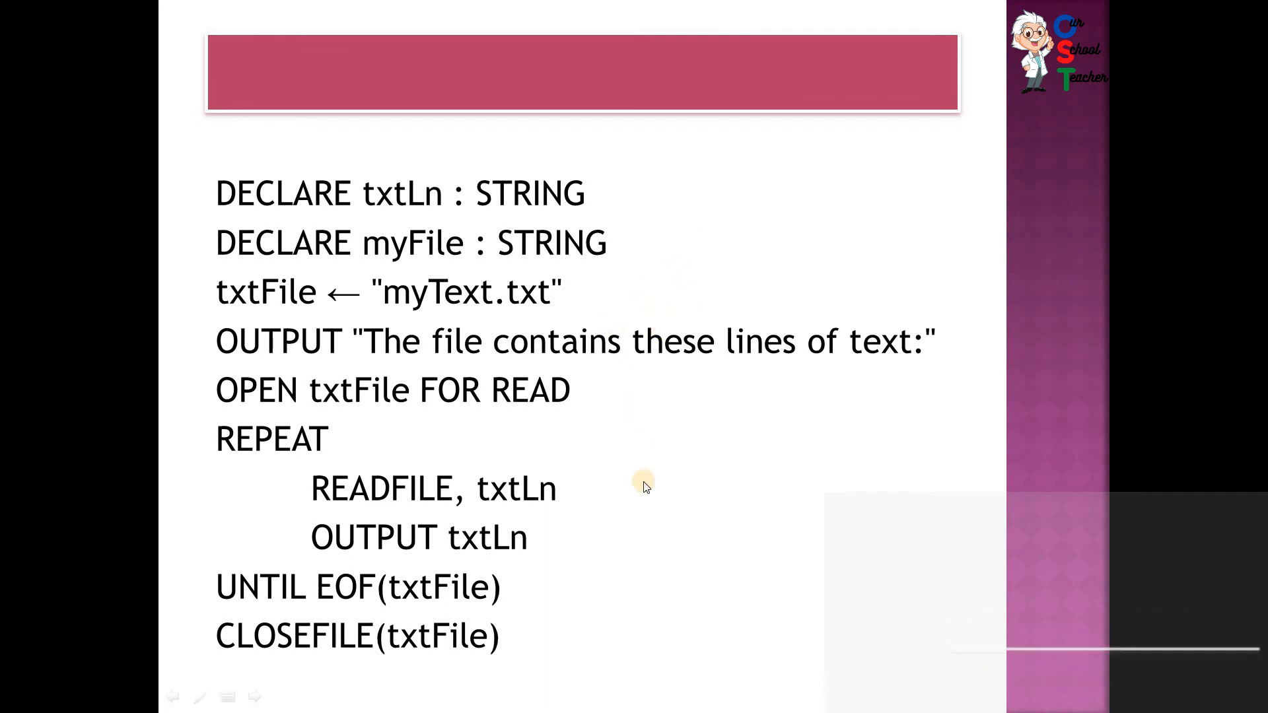
mouse_move(651, 141)
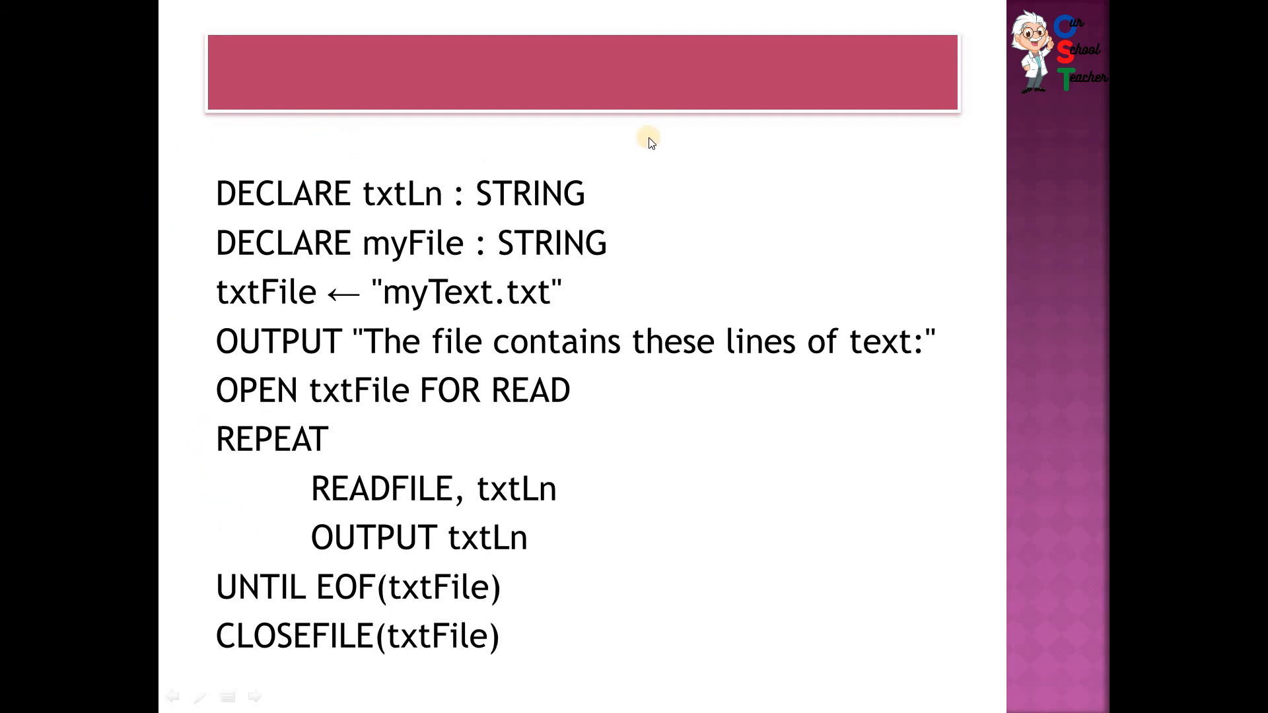
mouse_move(618, 153)
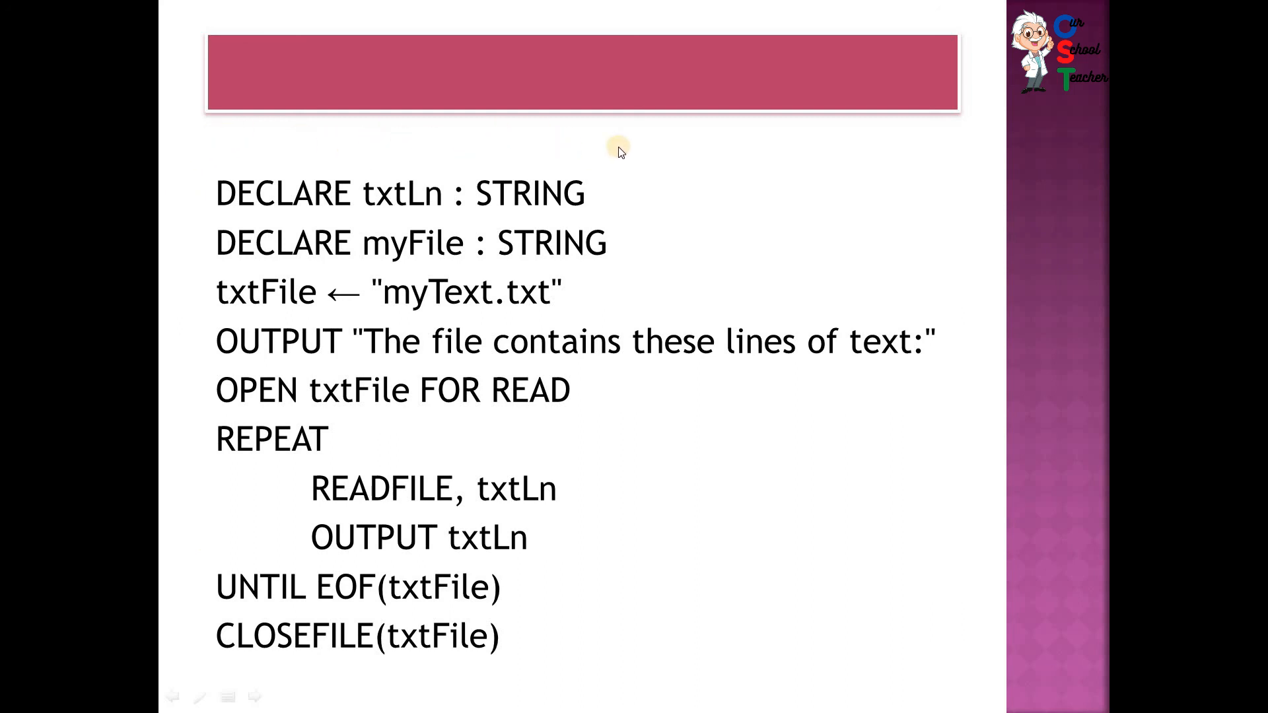
mouse_move(629, 257)
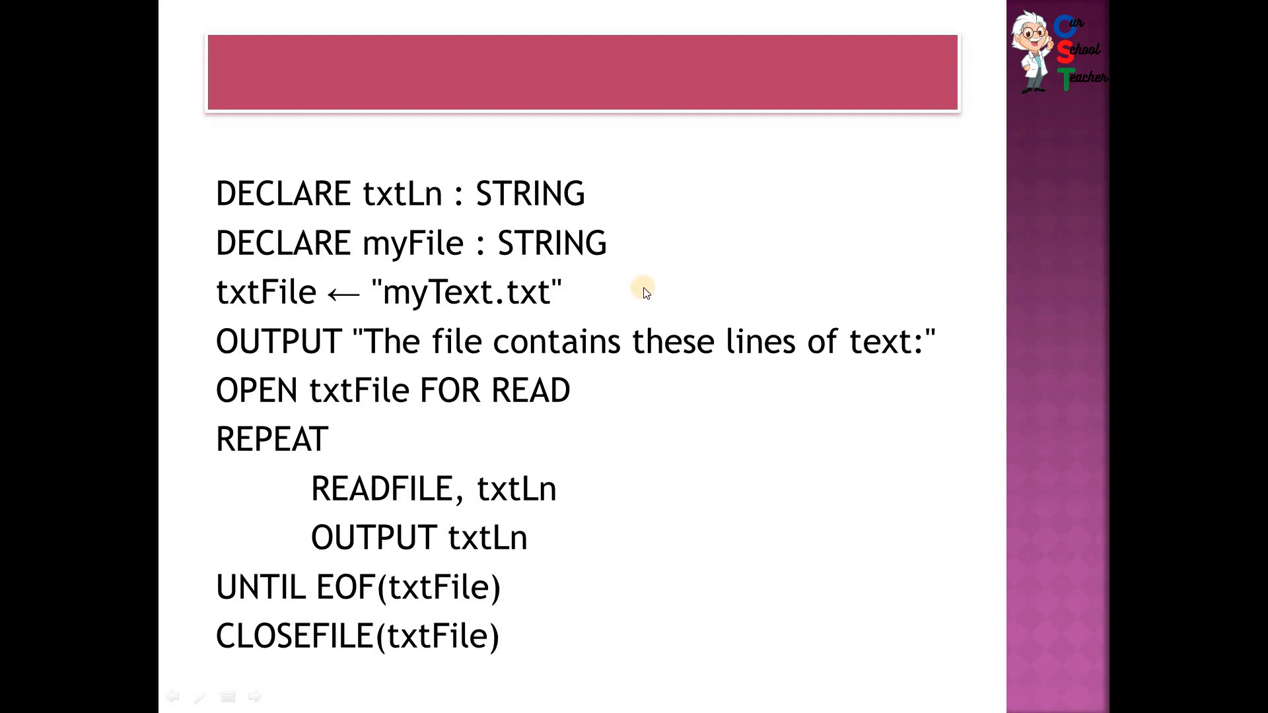
mouse_move(701, 282)
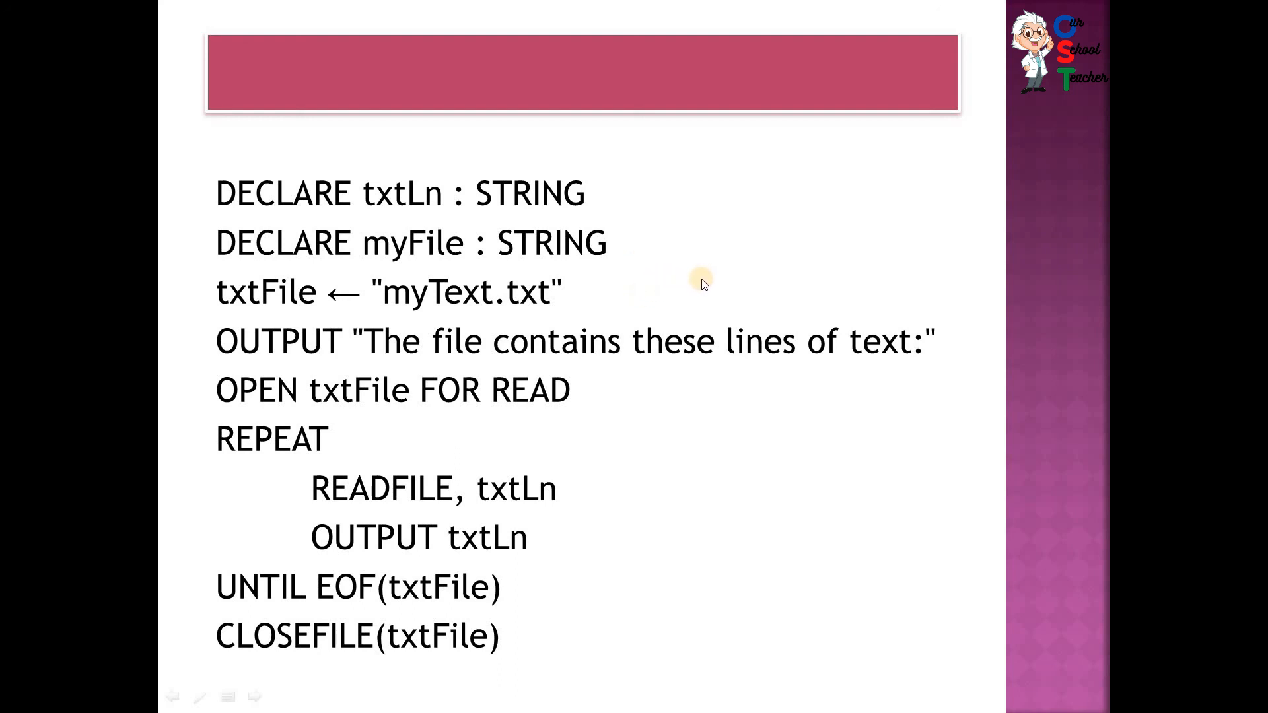